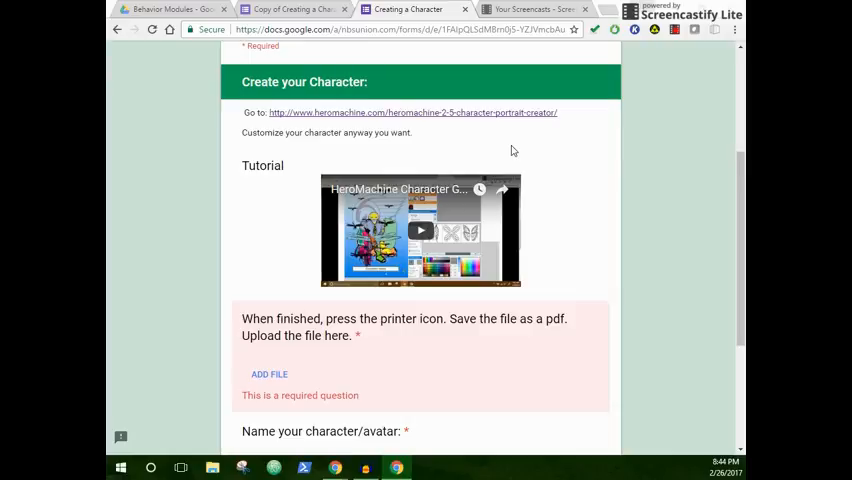
mouse_move(528, 144)
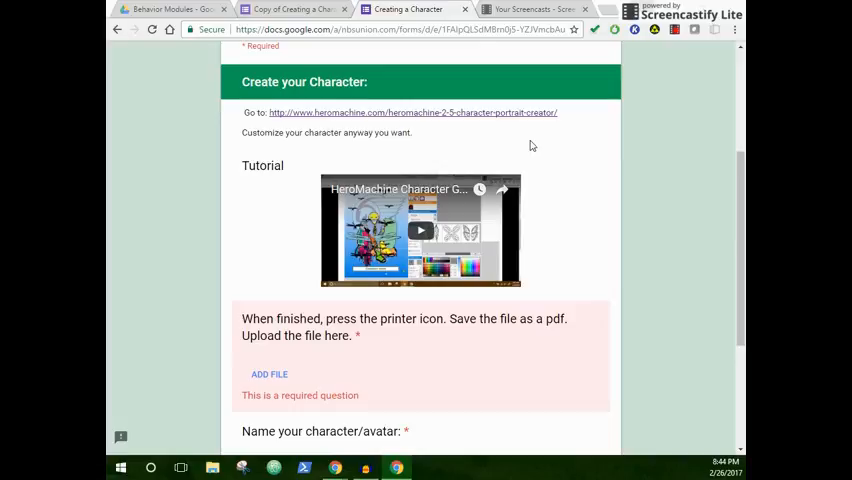
mouse_move(532, 130)
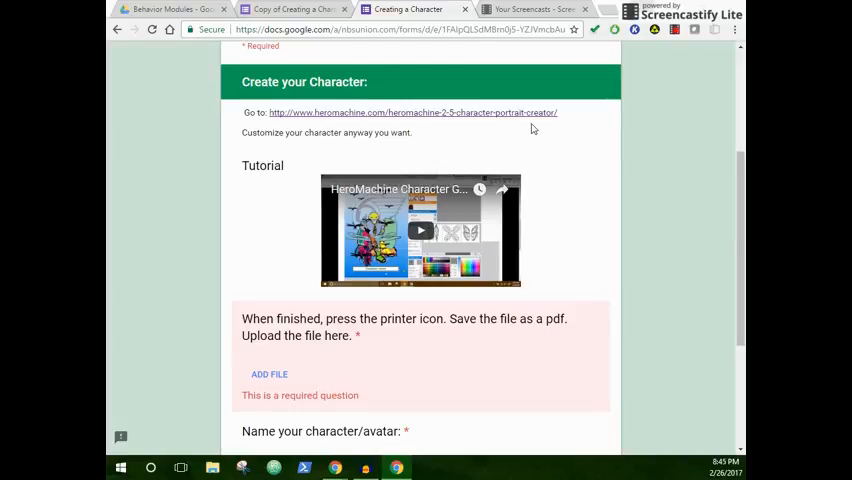
mouse_move(372, 120)
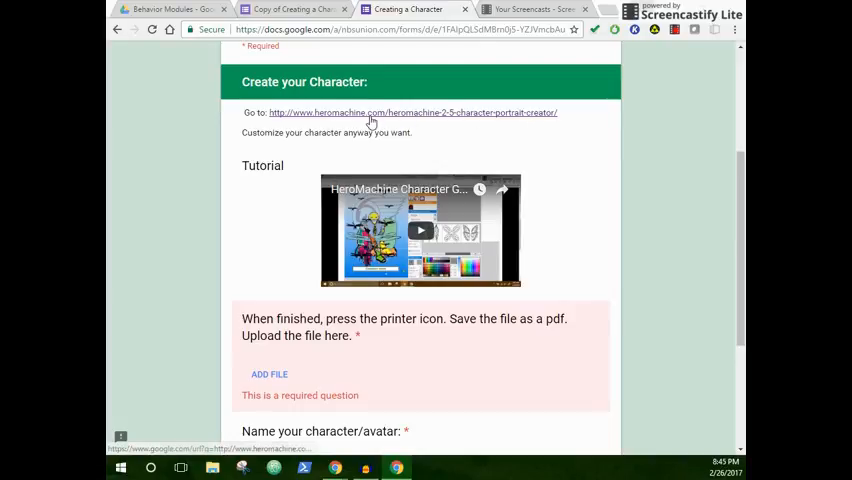
Launch the creator with the Complete pose set and Random All a winged figure on a crocodile
click(412, 112)
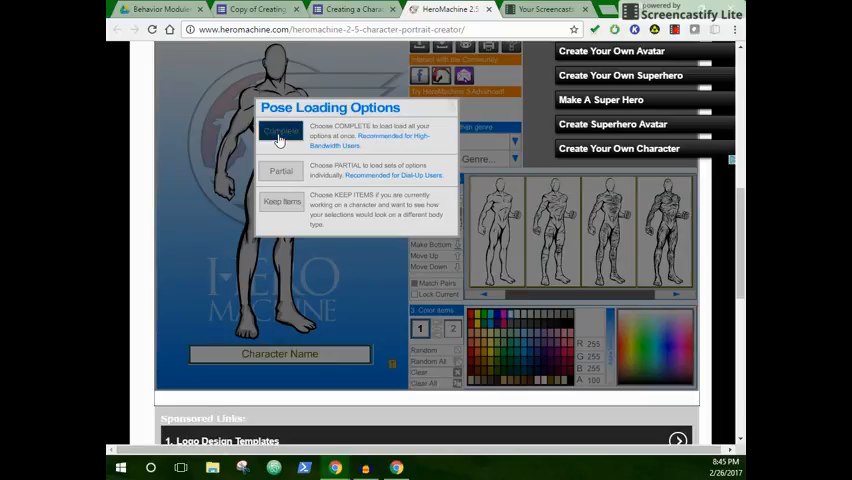
click(280, 132)
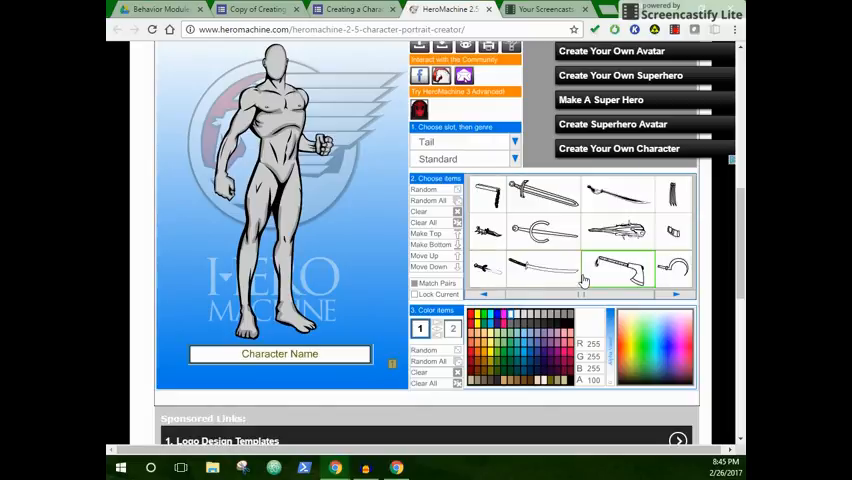
click(466, 140)
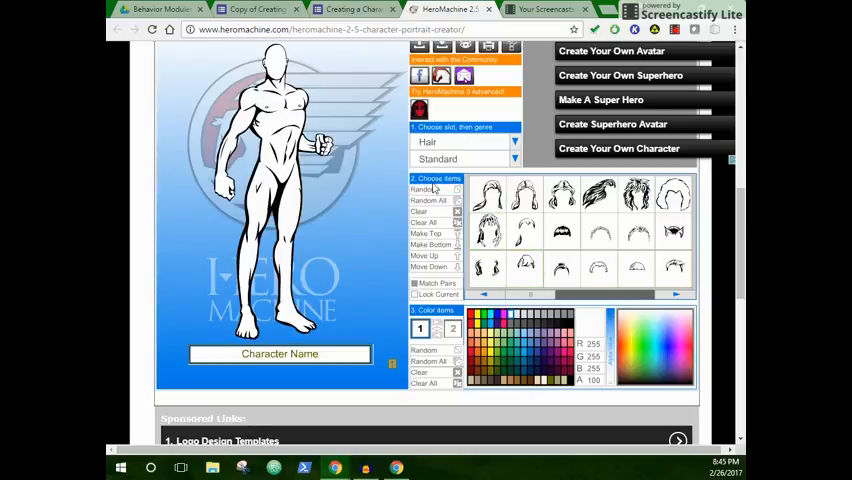
click(426, 200)
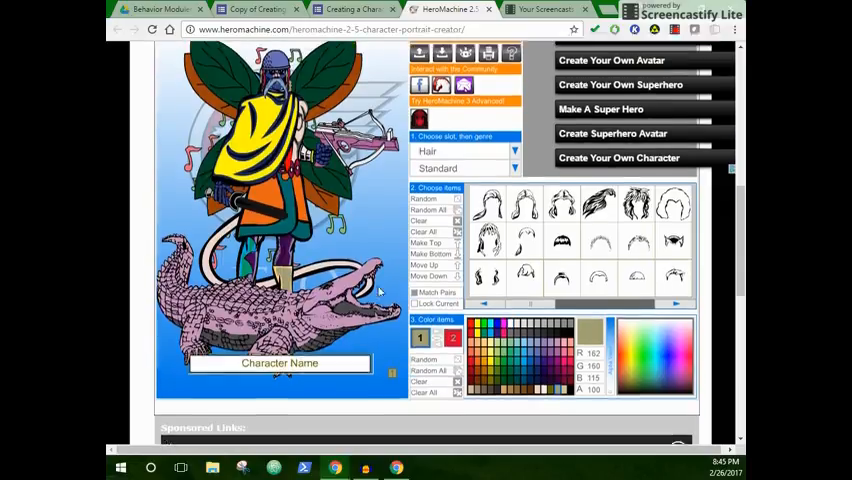
scroll(down, 3)
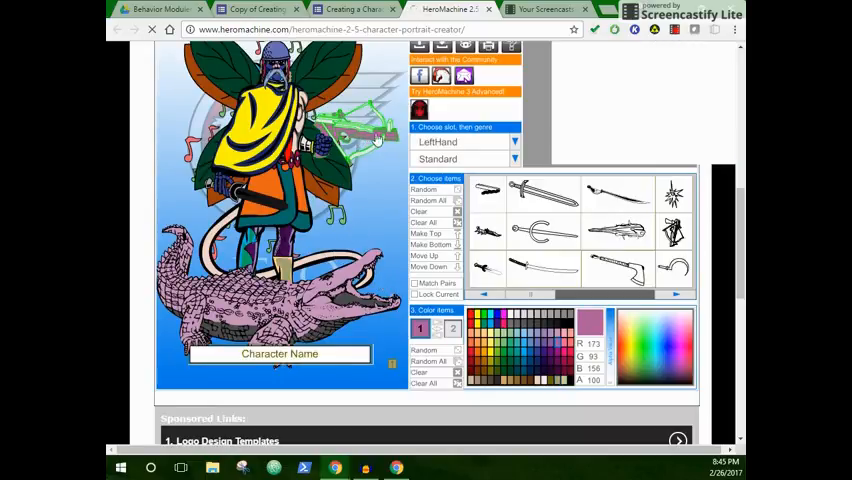
click(616, 270)
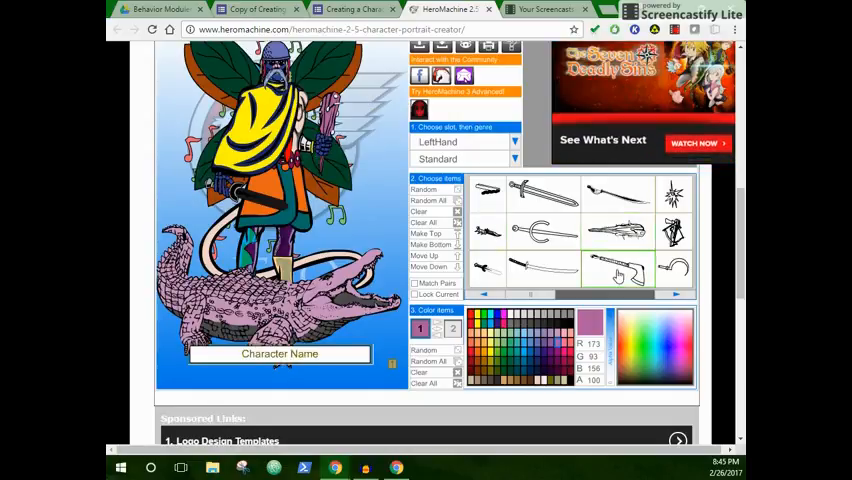
click(488, 192)
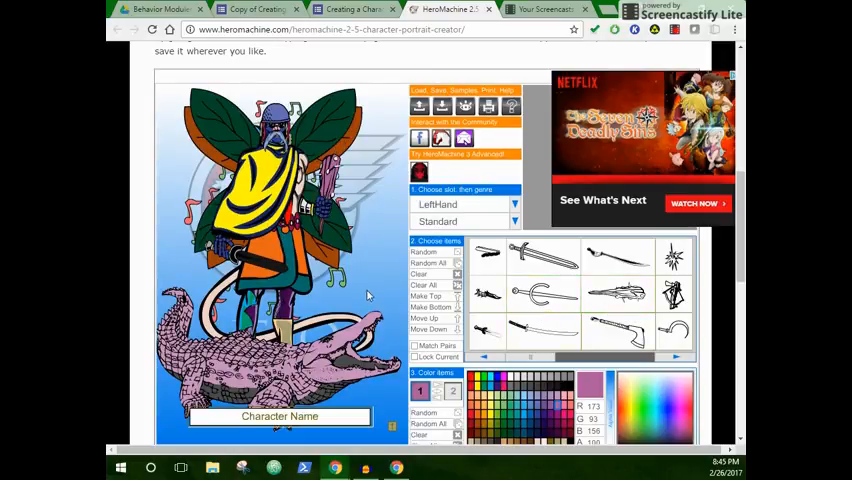
click(460, 204)
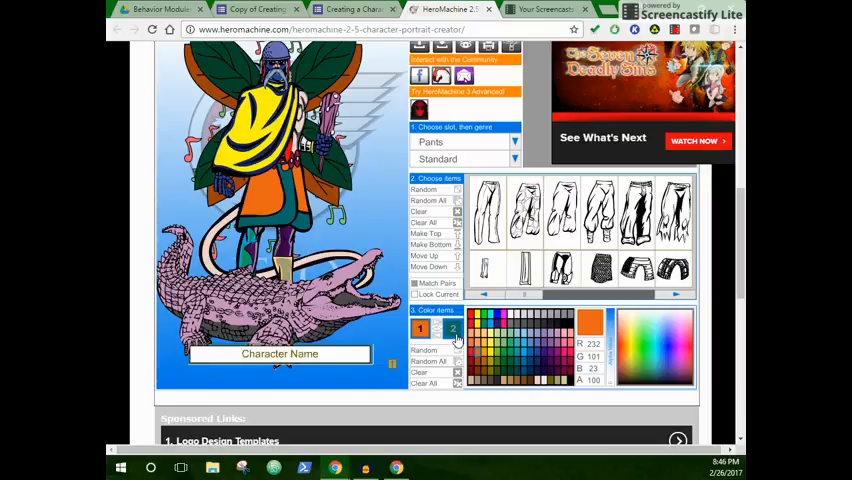
click(490, 358)
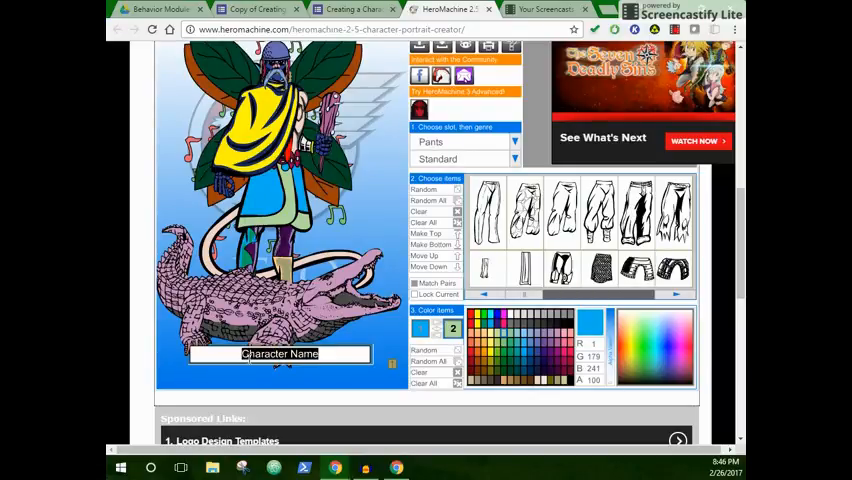
Enter 'crocodile man' as the Character Name and bring up the print preview
text(crocodile)
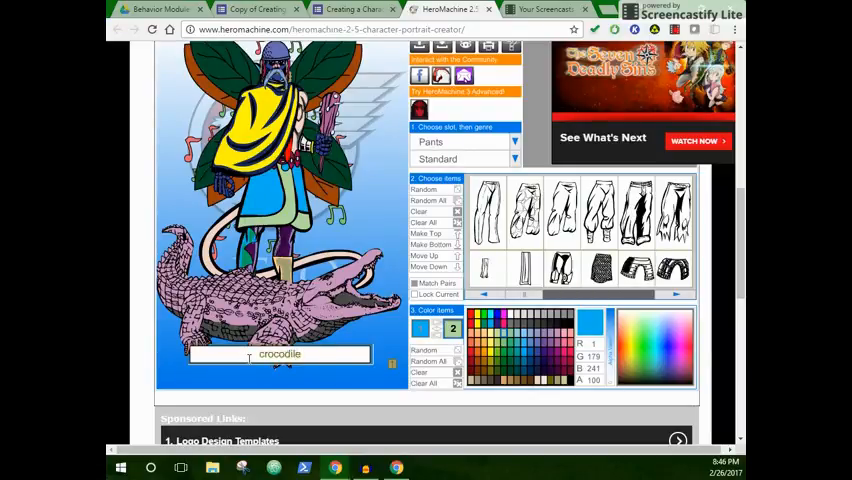
text(man)
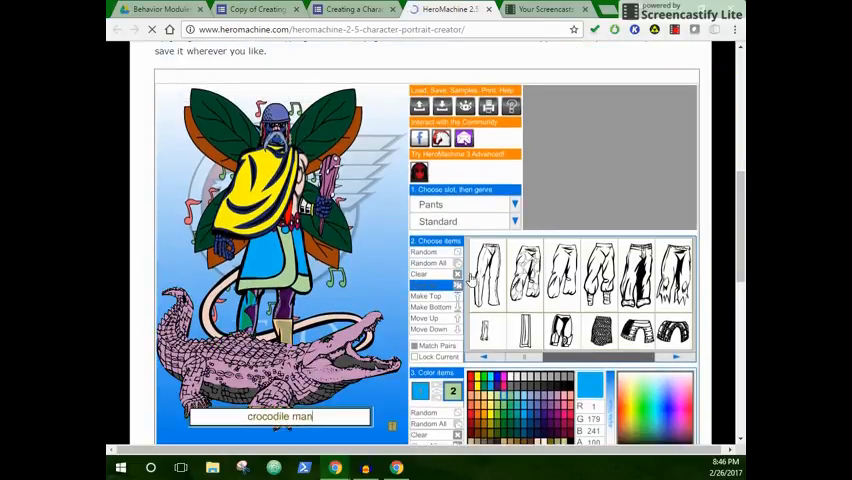
scroll(up, 3)
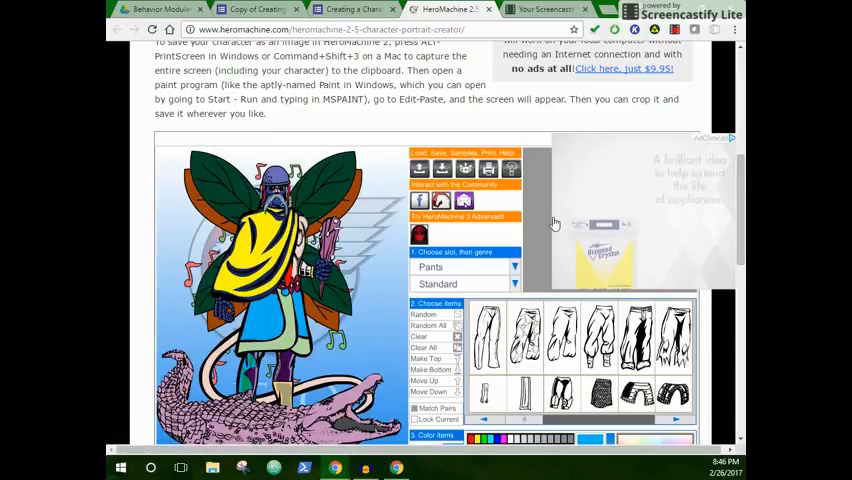
key(ctrl+p)
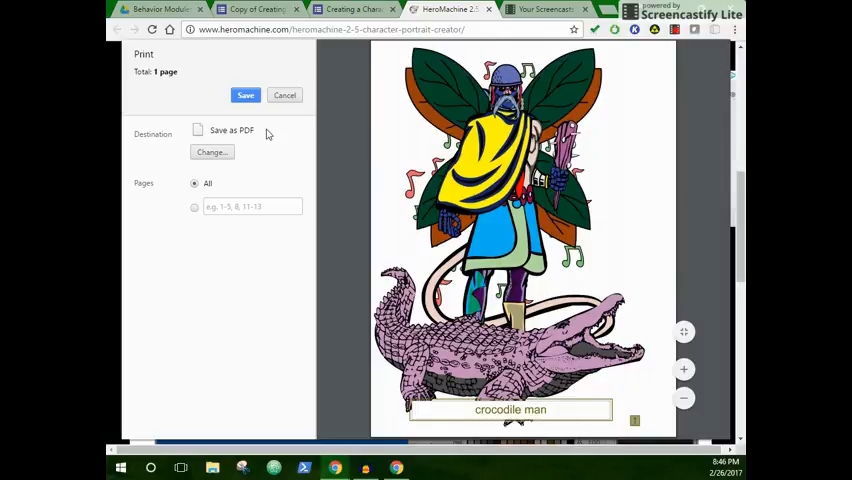
Save the portrait as PDF to Downloads as HeroMachine 2.pdf, replacing the existing file
click(212, 152)
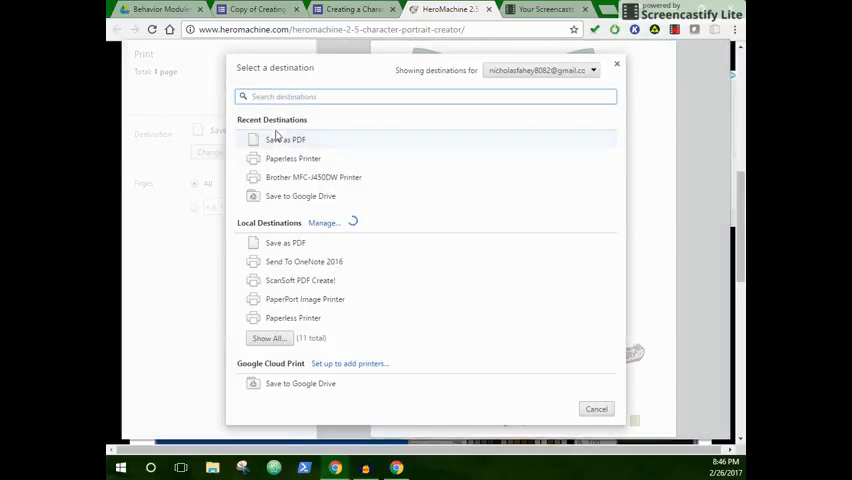
click(284, 140)
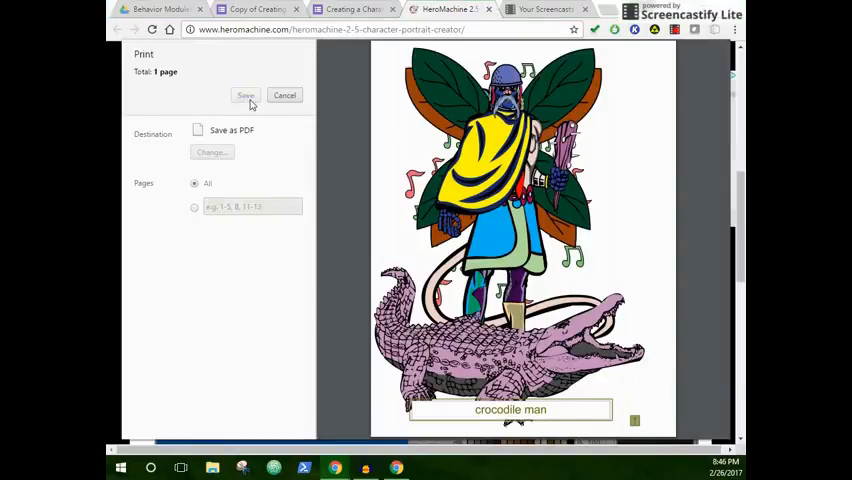
click(244, 96)
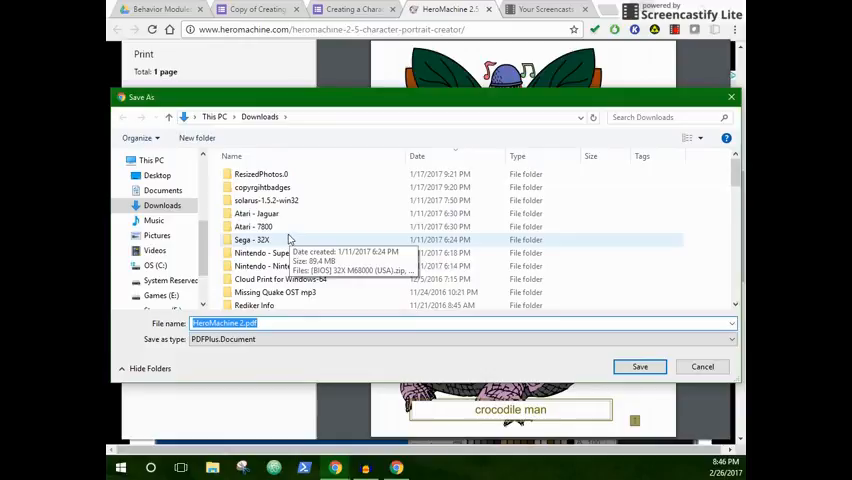
click(640, 366)
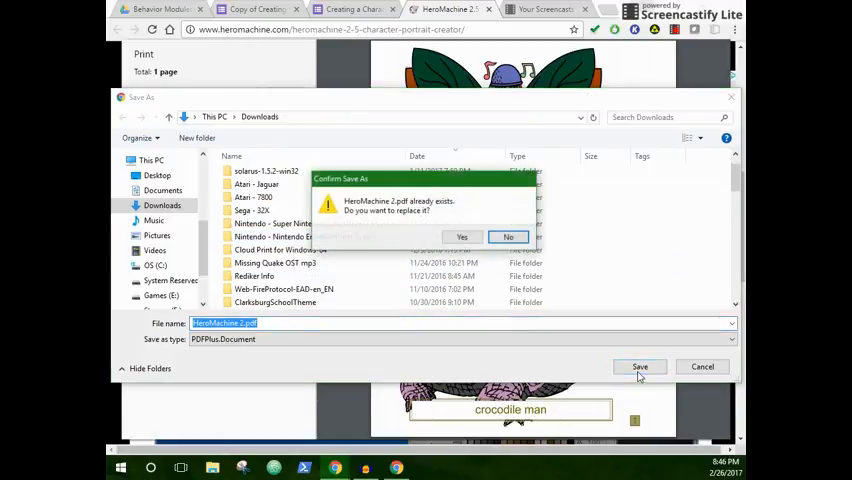
click(462, 236)
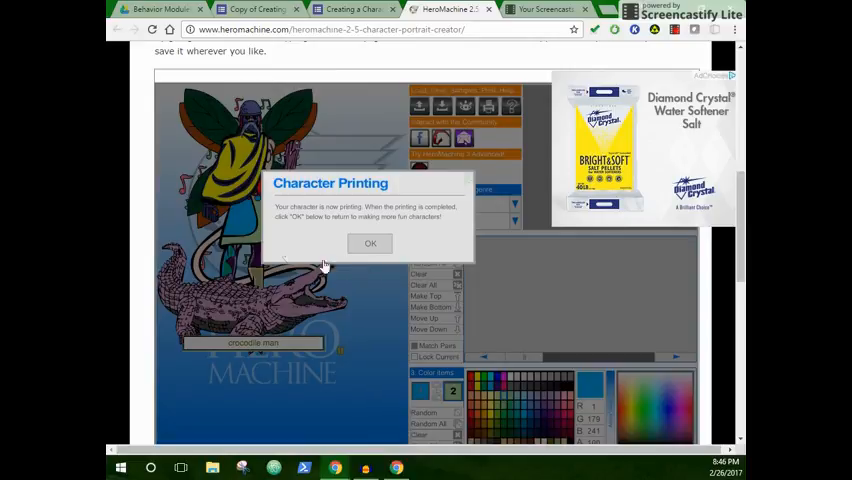
scroll(down, 3)
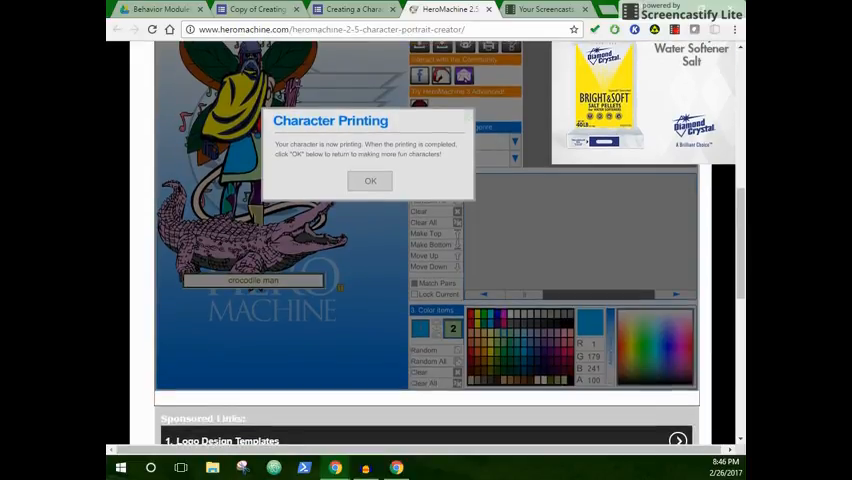
mouse_move(258, 8)
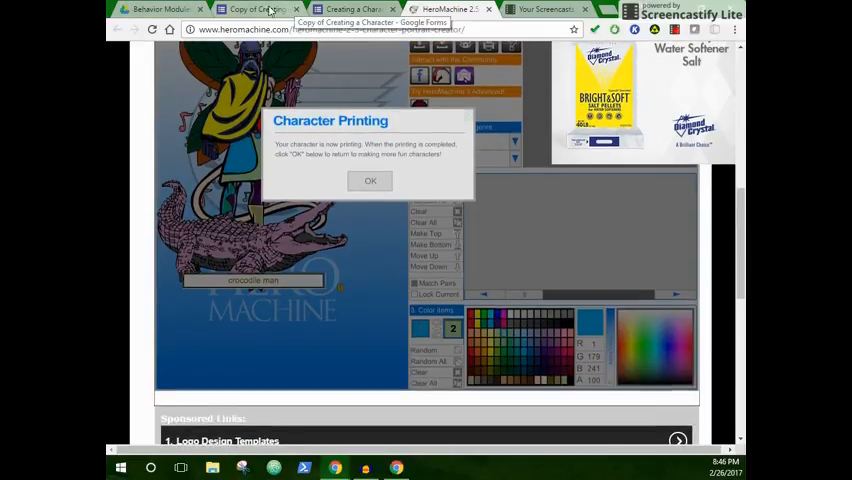
Attach HeroMachine 2.pdf from Downloads to the survey's character file question
click(356, 8)
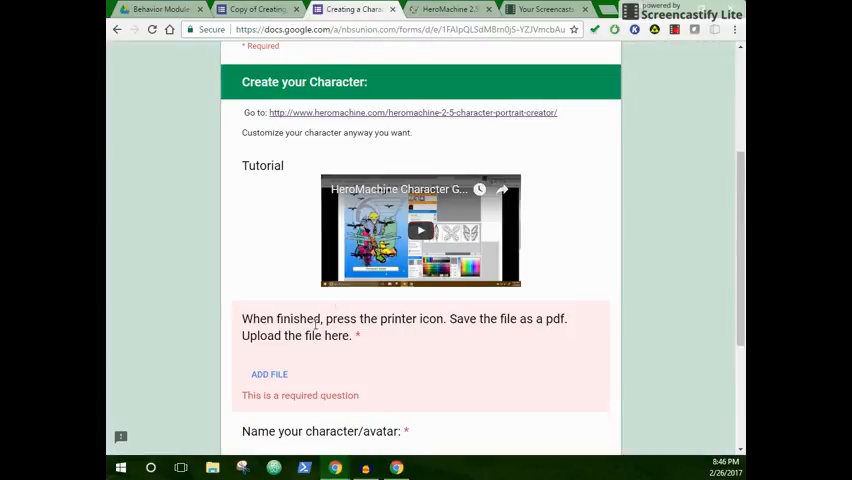
click(268, 374)
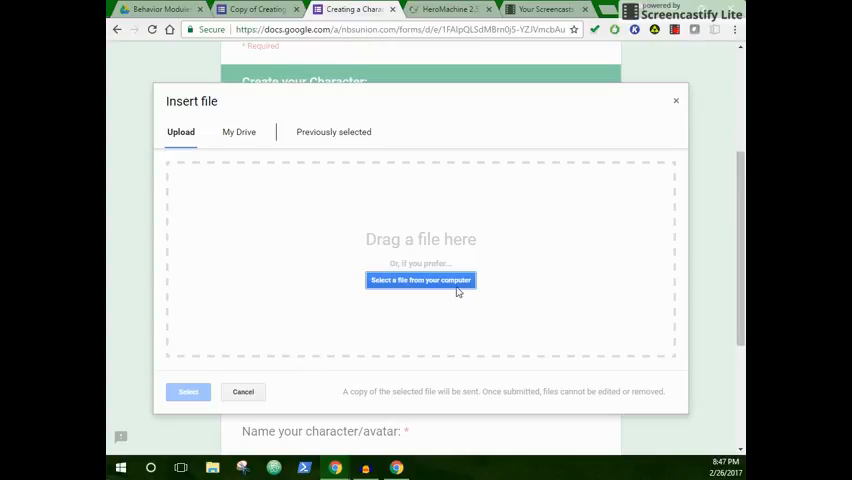
click(420, 280)
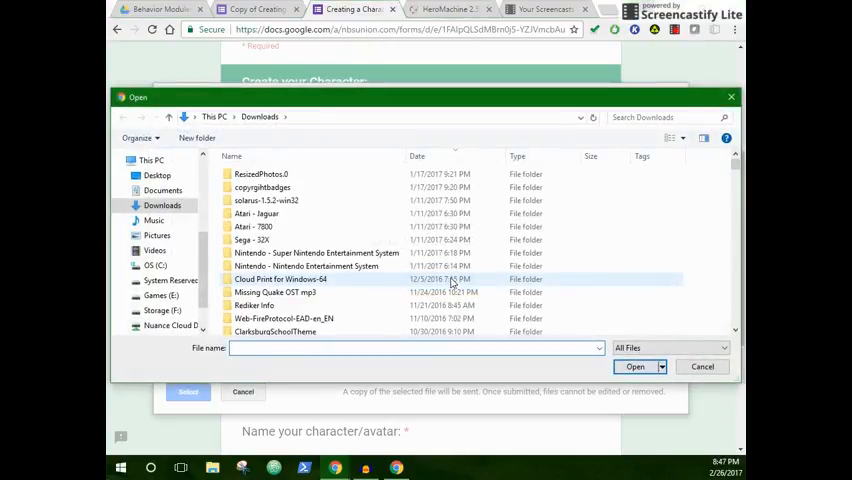
scroll(down, 3)
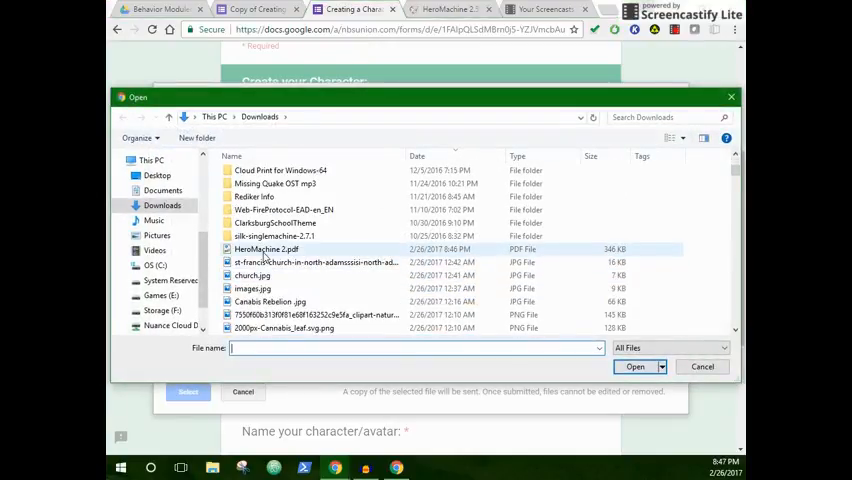
click(266, 250)
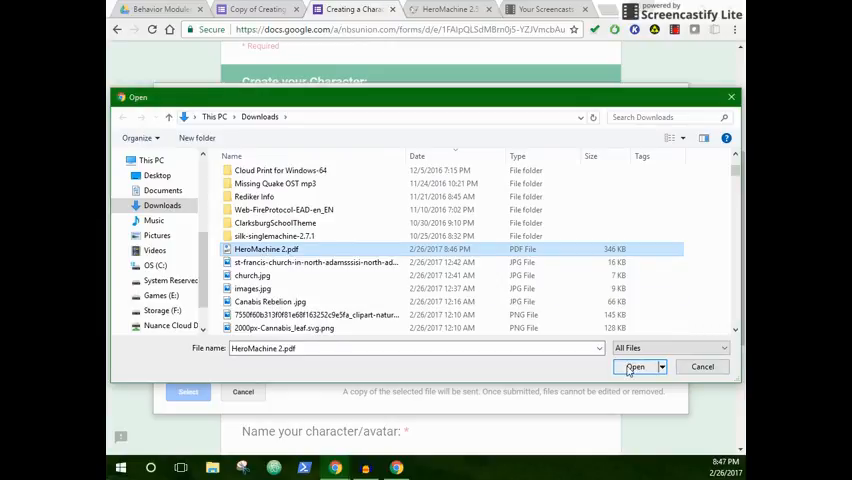
click(636, 368)
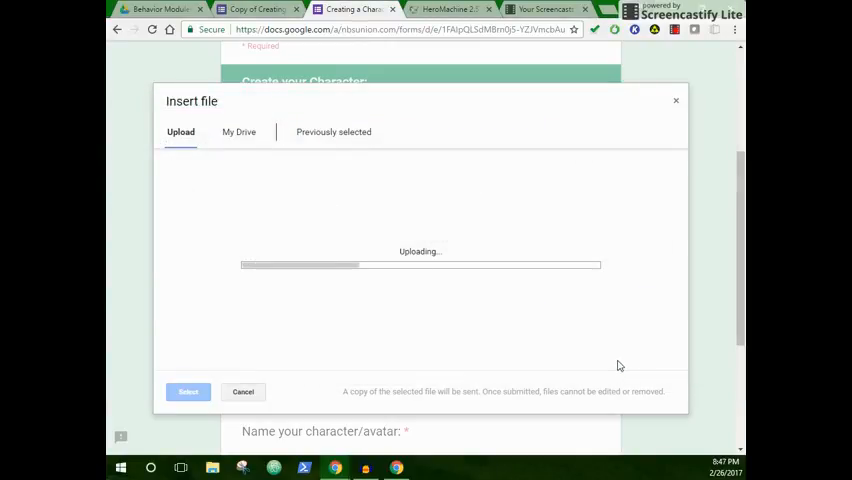